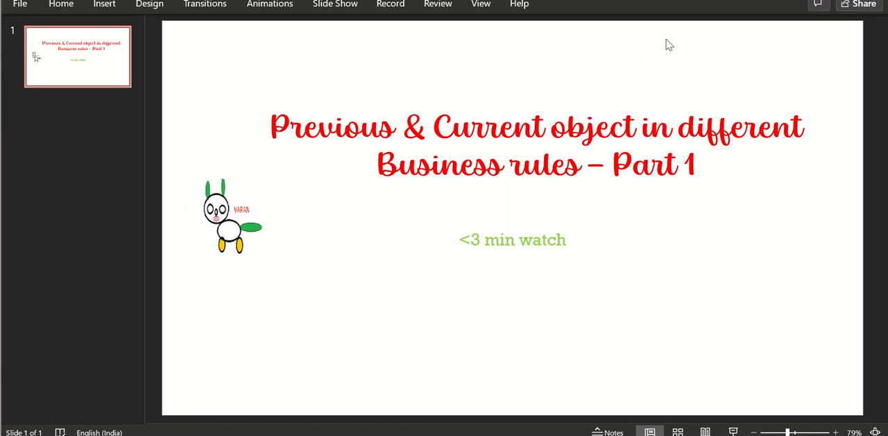
mouse_move(570, 161)
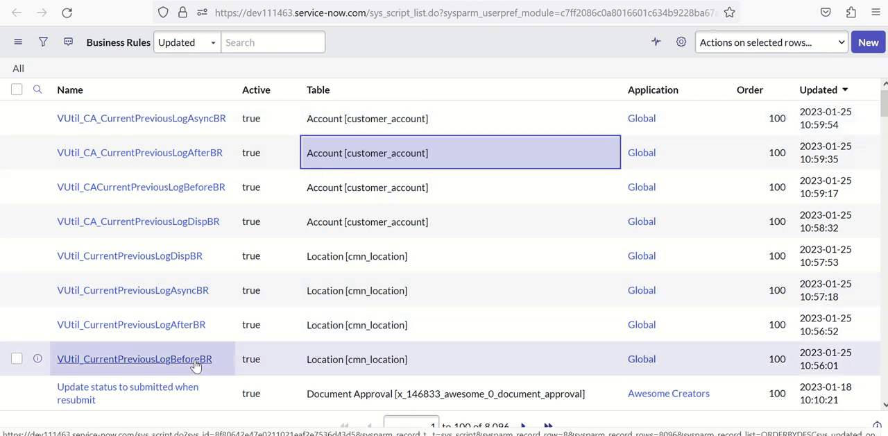
Step: Read the Location before business rule script that logs previous and current names to vutil
click(133, 359)
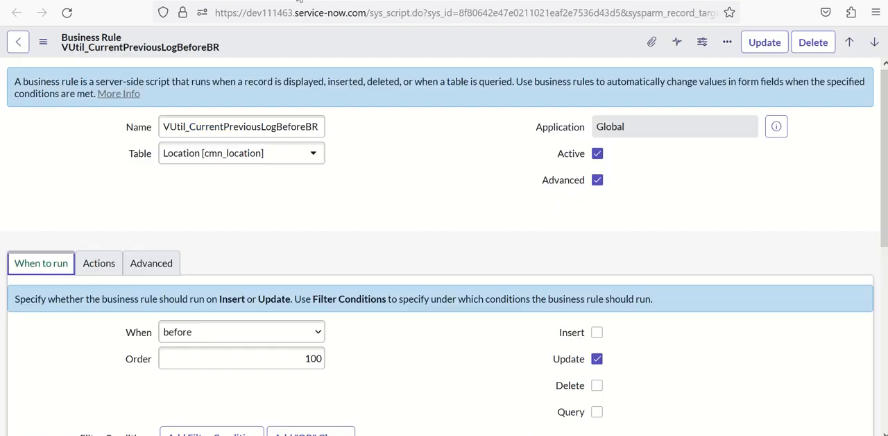
click(151, 263)
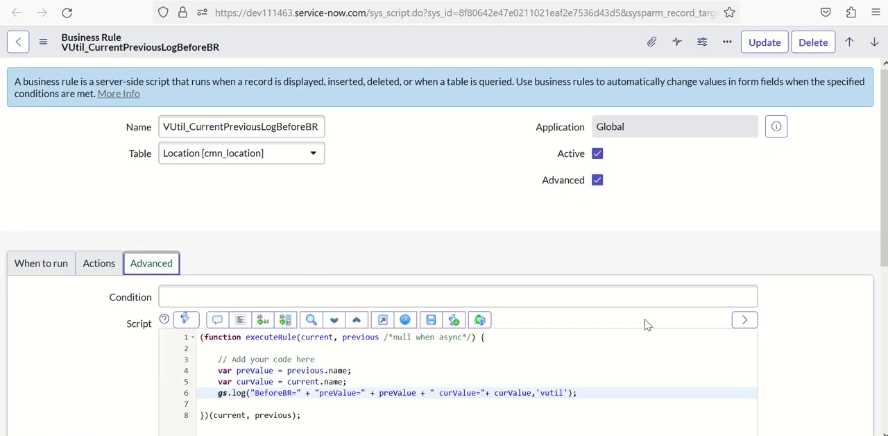
scroll(down, 3)
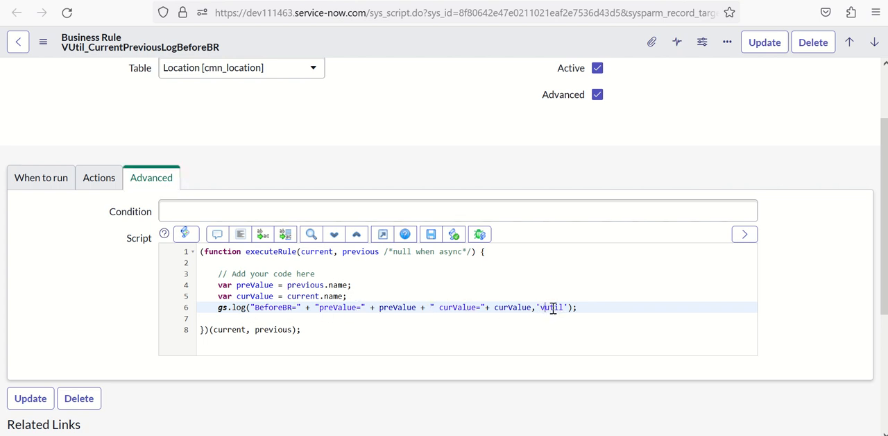
click(41, 178)
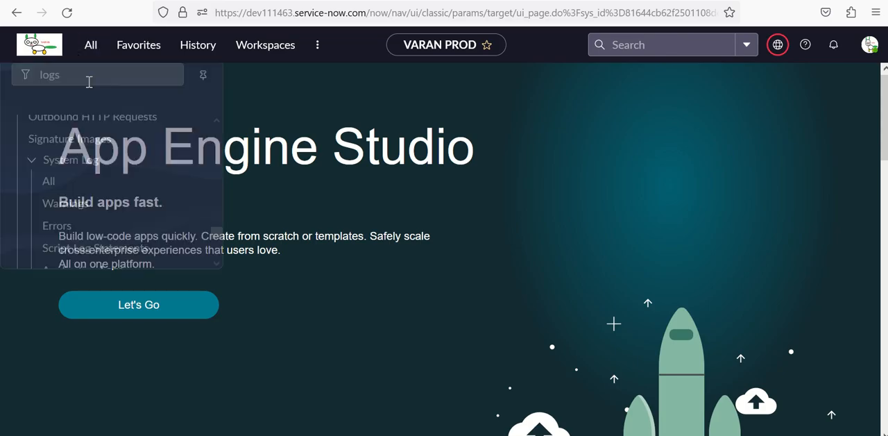
text(location)
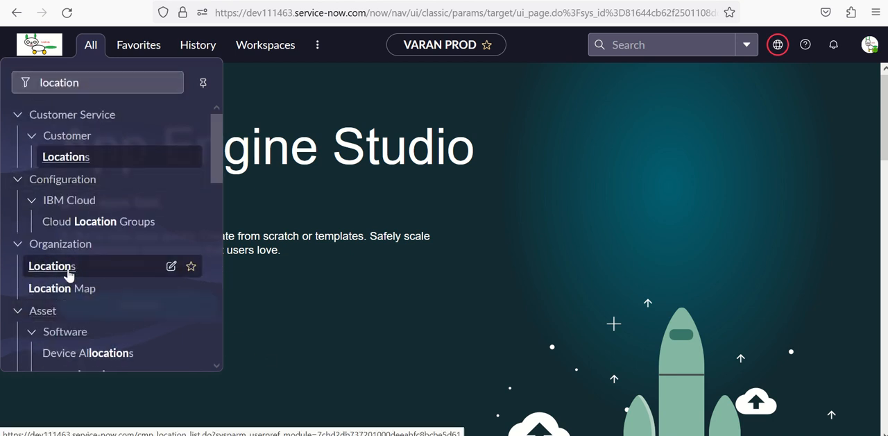
click(51, 266)
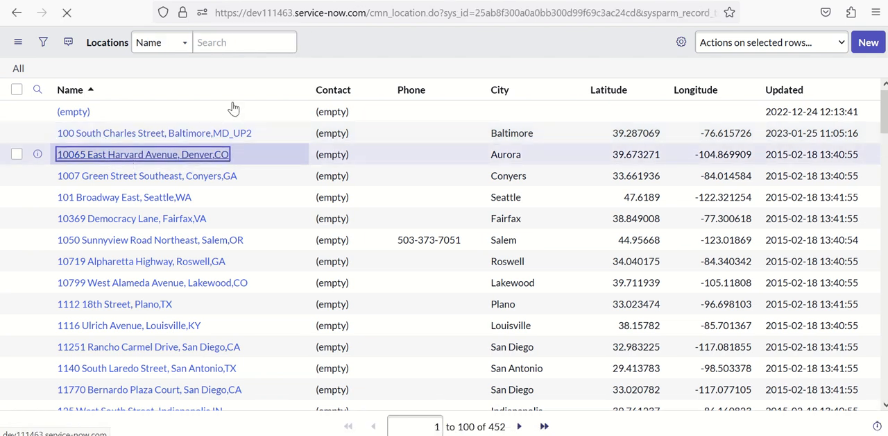
click(141, 154)
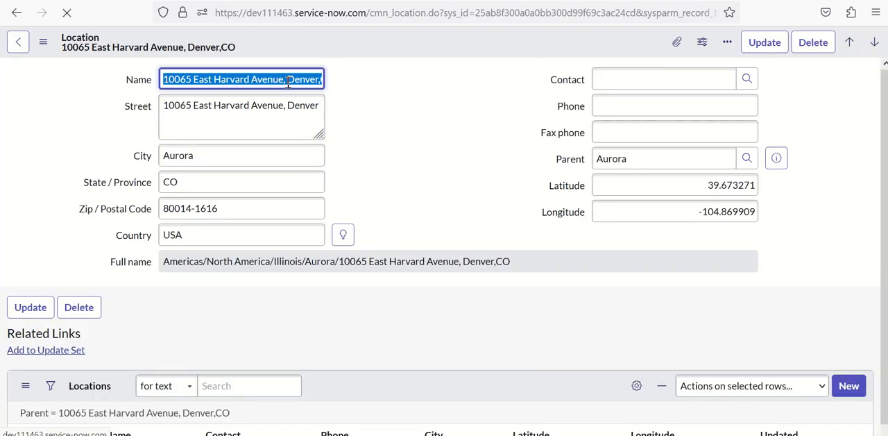
text(Name After)
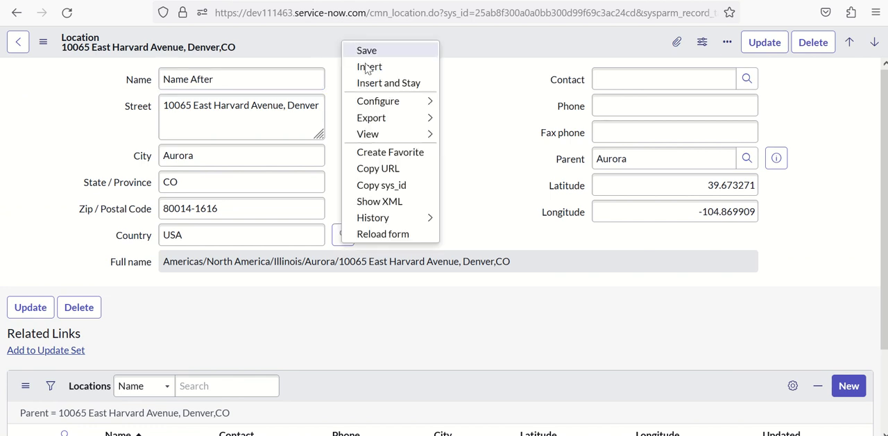
click(367, 50)
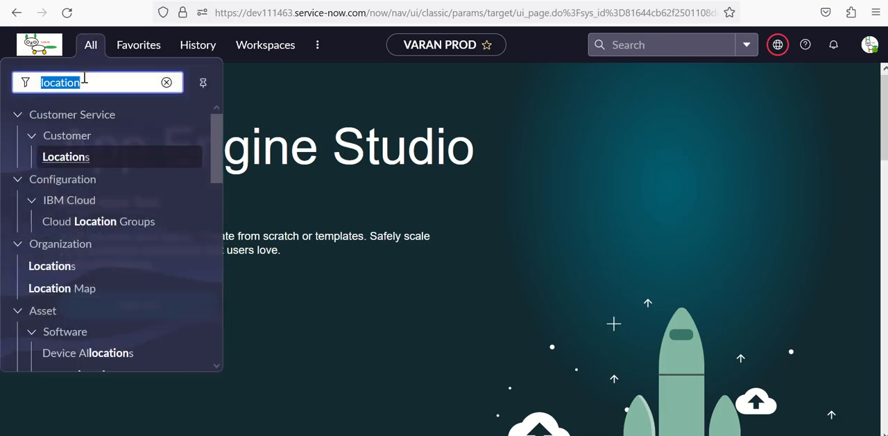
Step: Retype the Boxeo USA account (ACCT0000002) name toward 'Account Name' and bring up save options
text(account)
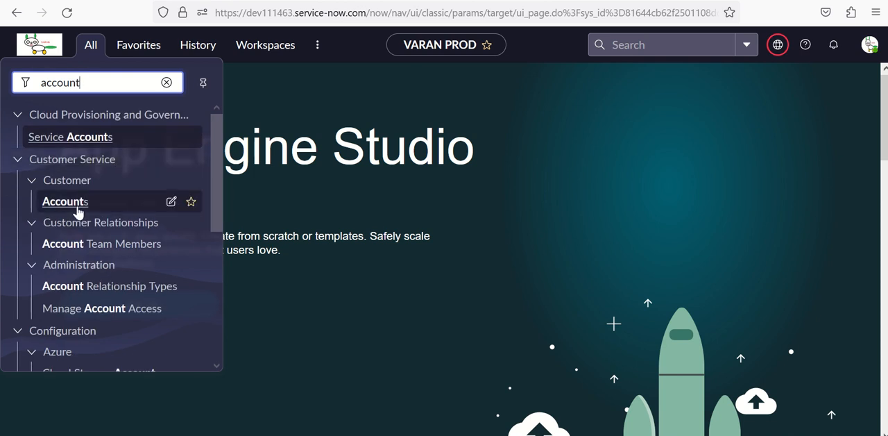
click(65, 201)
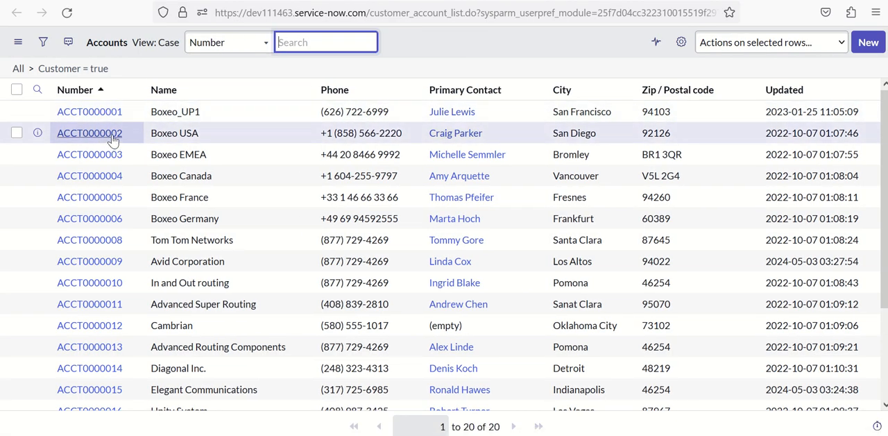
click(89, 133)
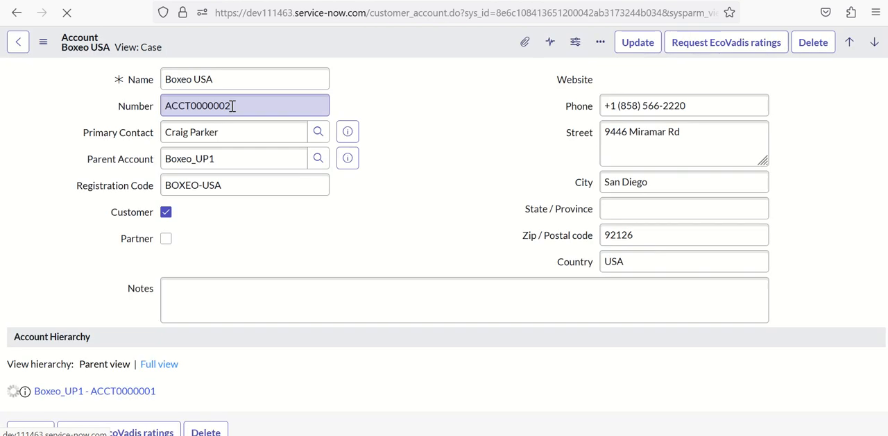
text(Na)
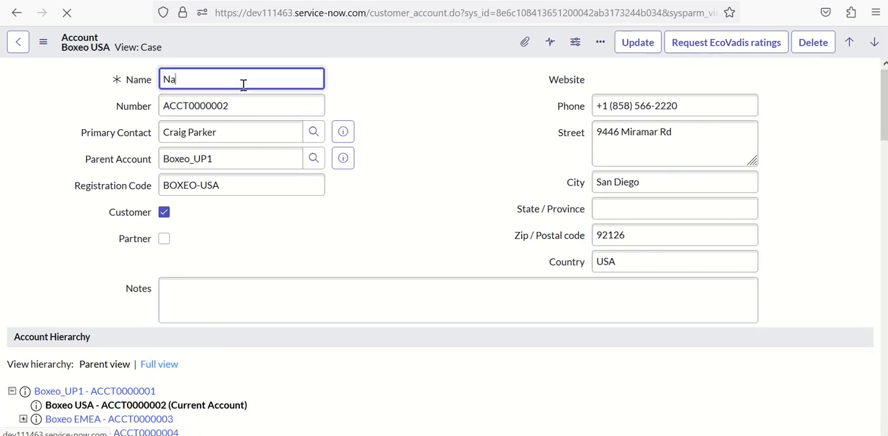
text(ccount)
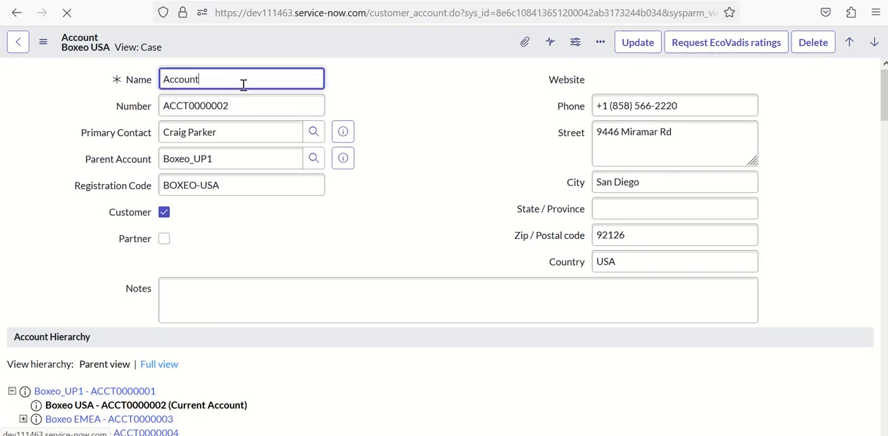
text(Nam)
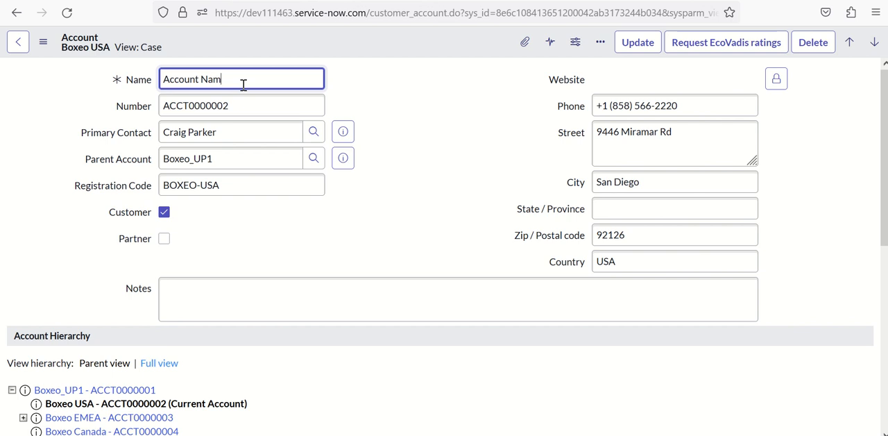
right_click(243, 78)
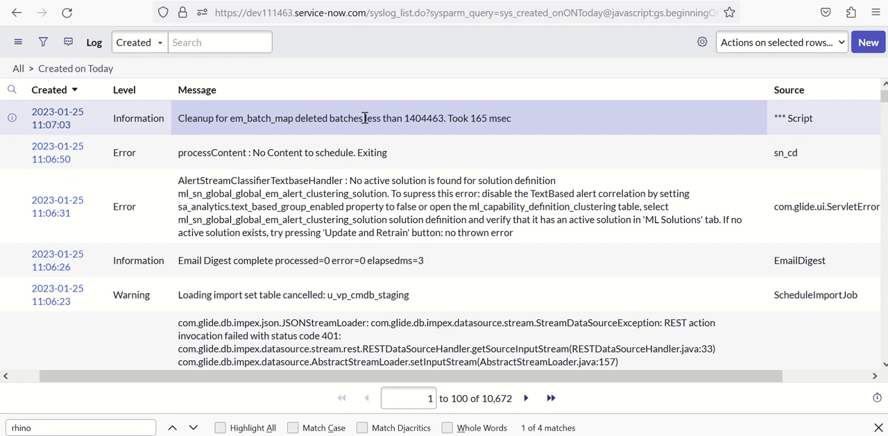
Step: Filter the system log to source 'vutil' and sort by Created, newest first
click(138, 43)
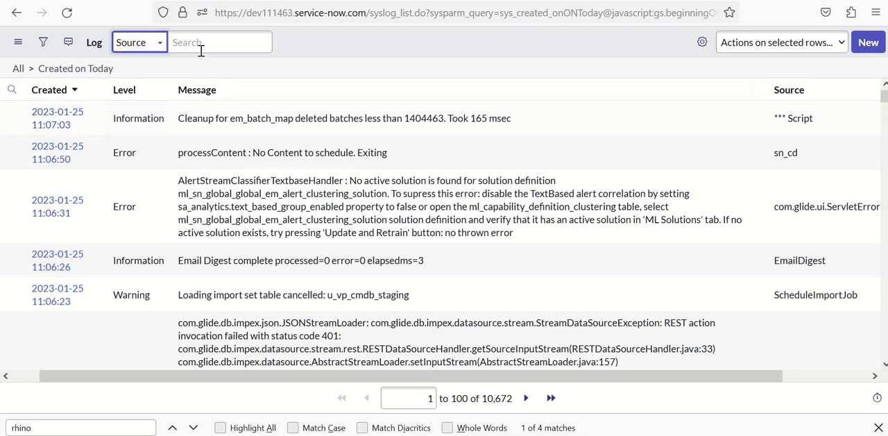
text(vutil)
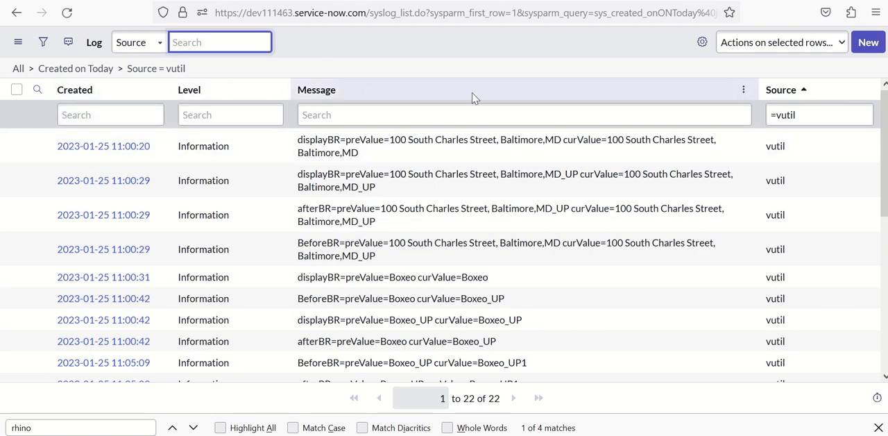
click(155, 89)
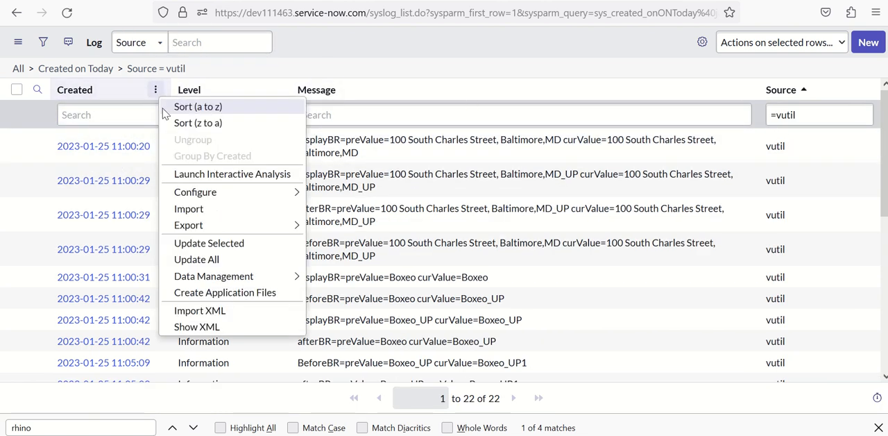
click(198, 123)
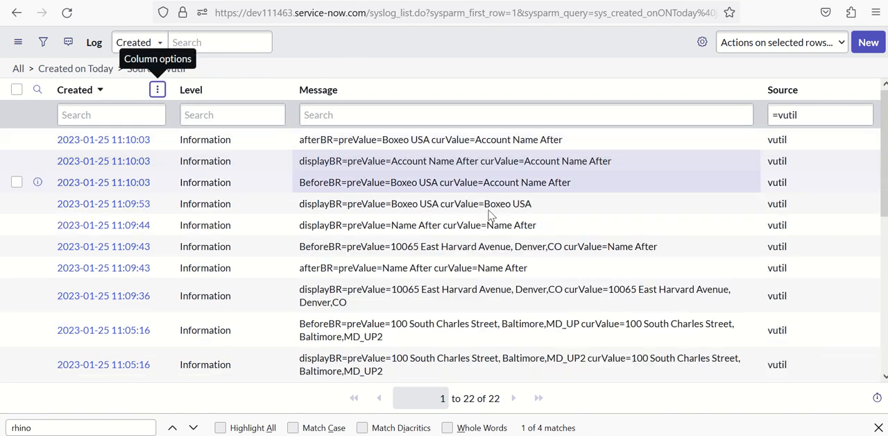
scroll(down, 3)
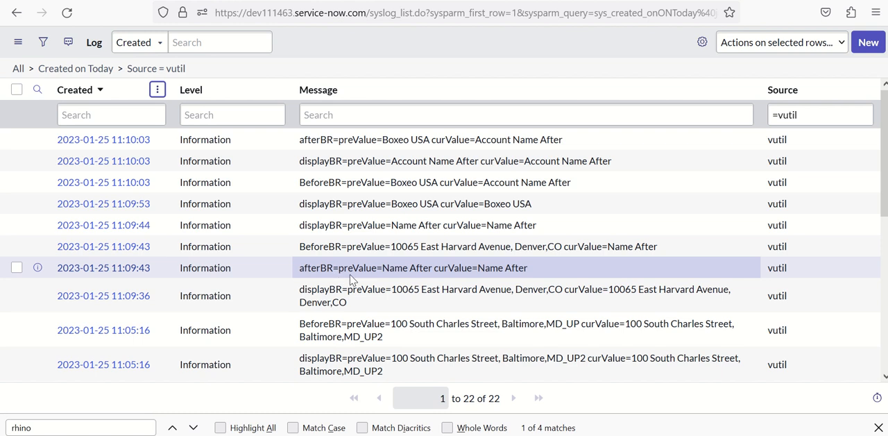
mouse_move(326, 279)
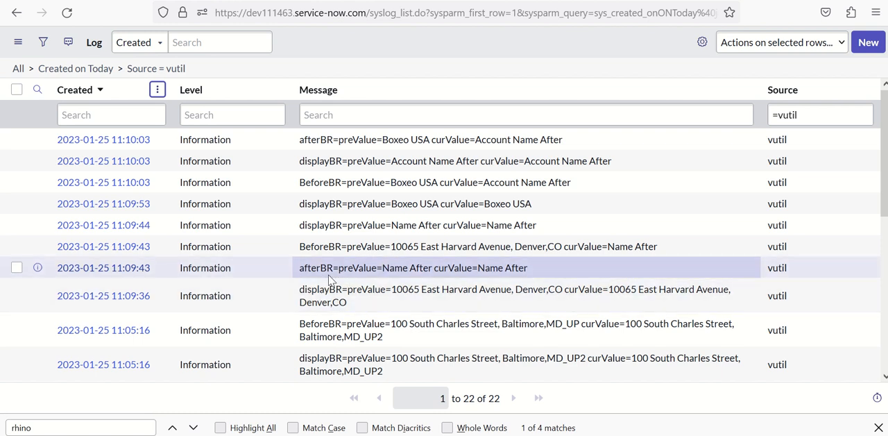
mouse_move(391, 270)
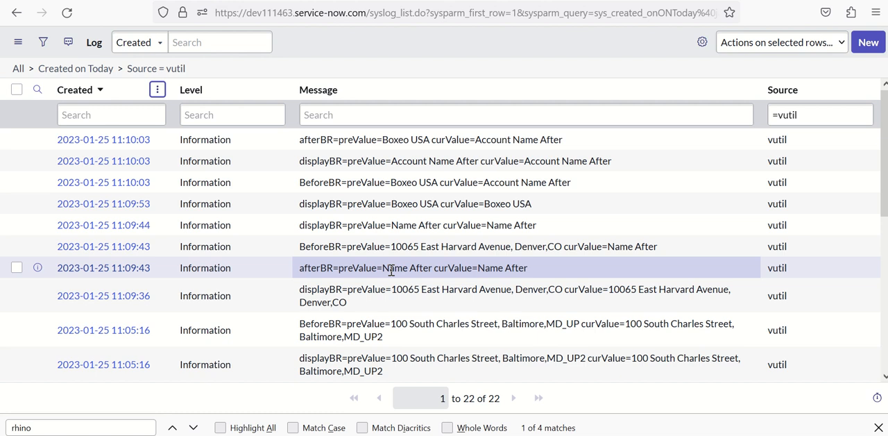
mouse_move(440, 279)
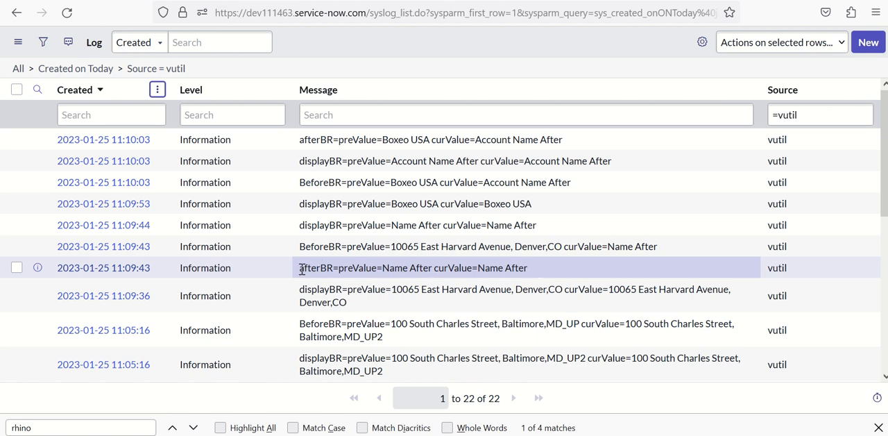
mouse_move(425, 267)
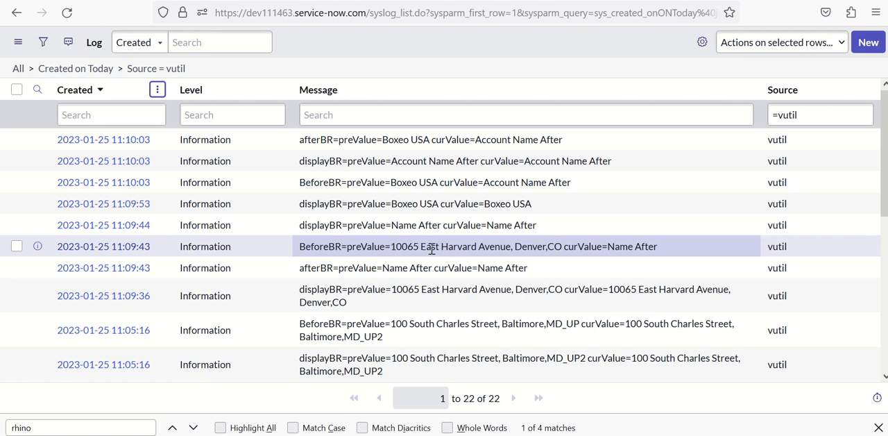
mouse_move(540, 248)
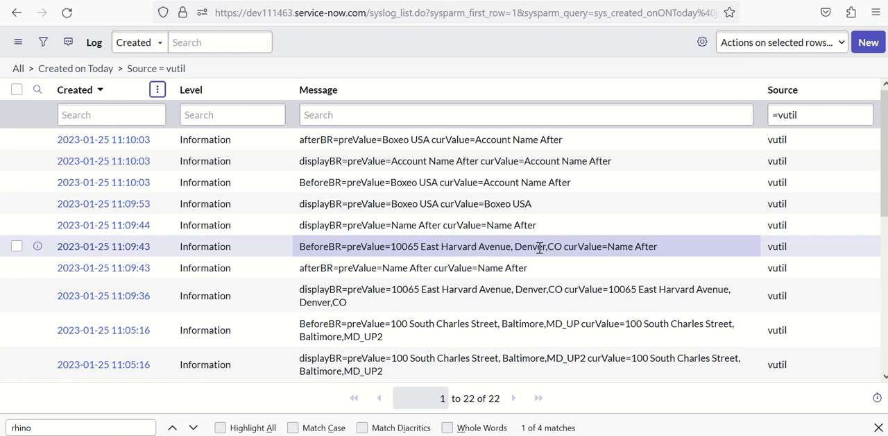
mouse_move(652, 246)
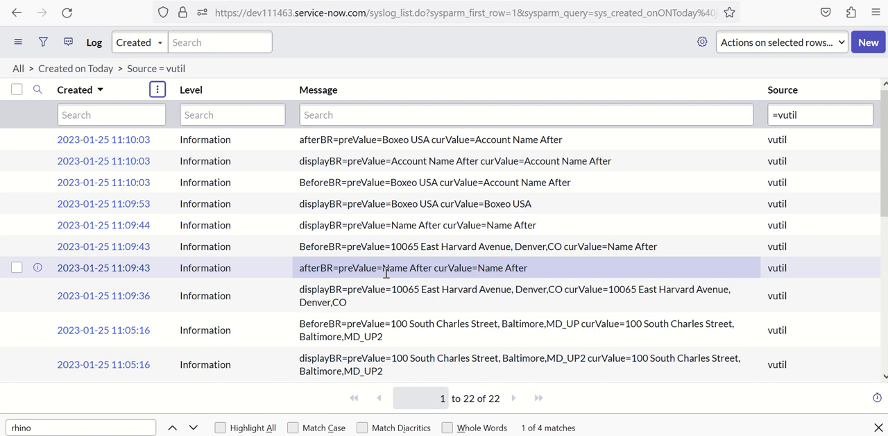
mouse_move(519, 263)
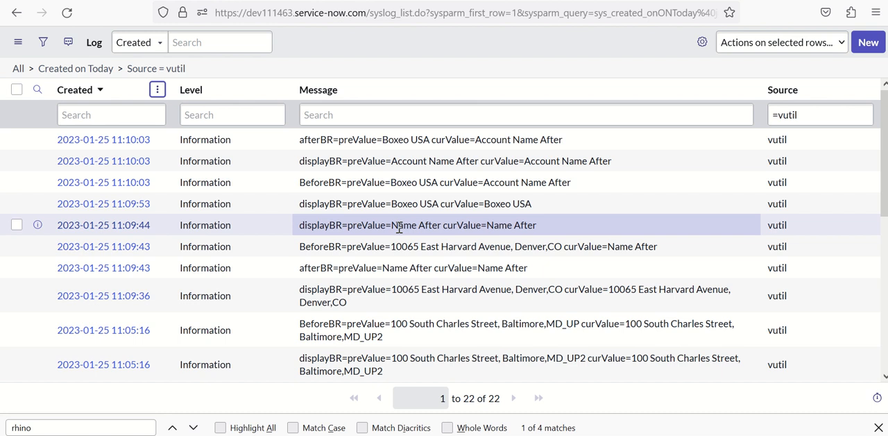
mouse_move(390, 231)
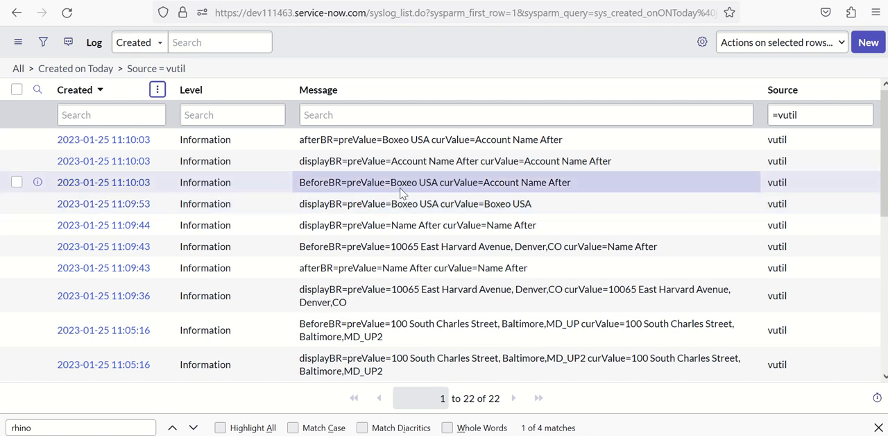
mouse_move(409, 193)
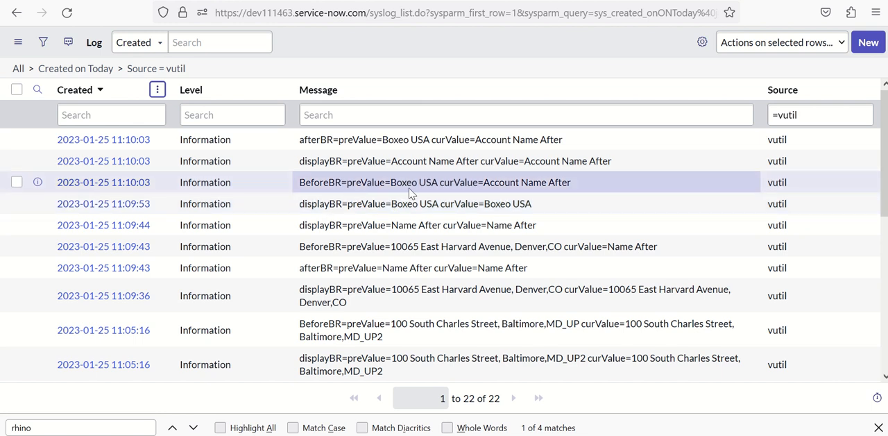
mouse_move(534, 192)
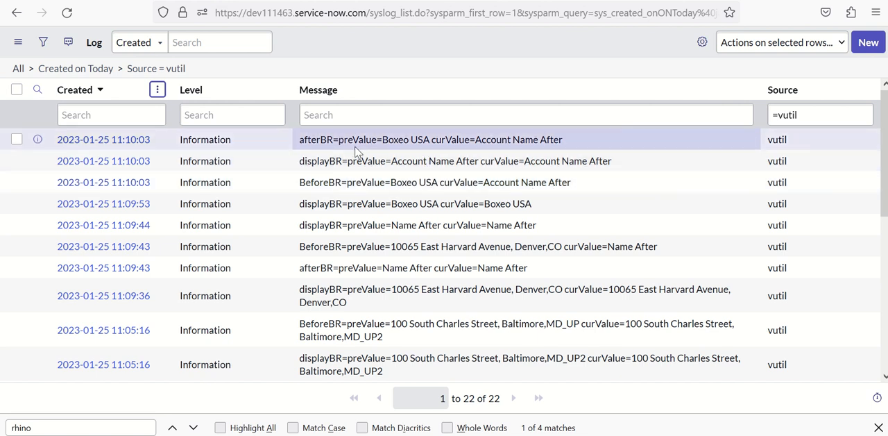
mouse_move(413, 153)
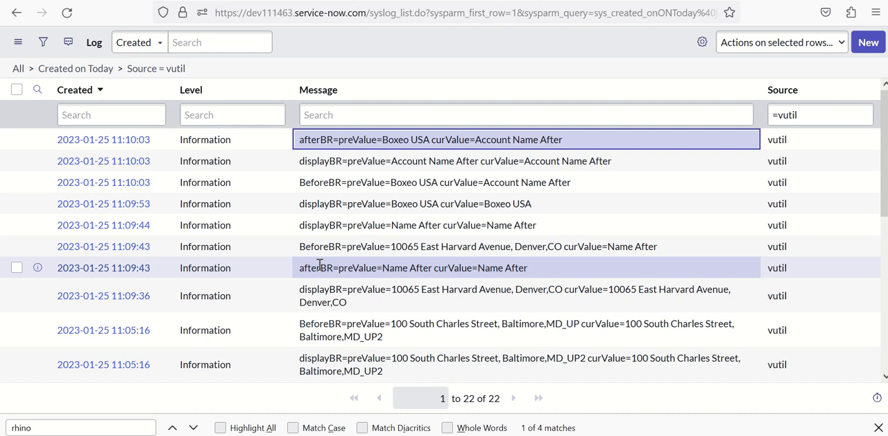
double_click(413, 267)
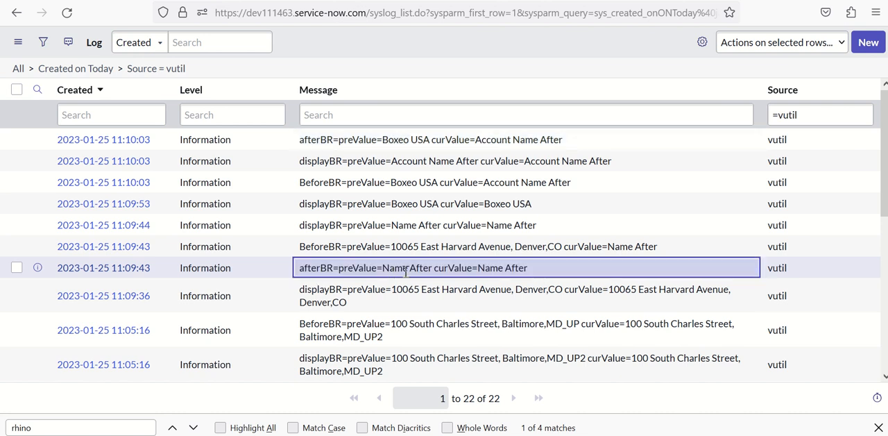
mouse_move(361, 277)
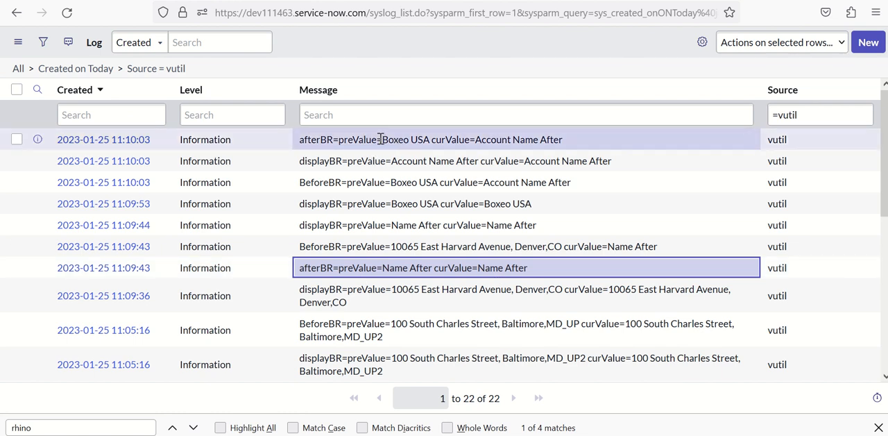
double_click(393, 139)
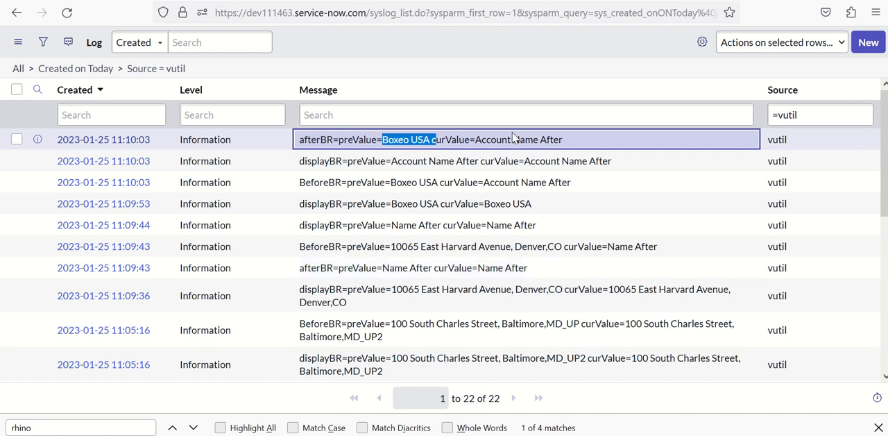